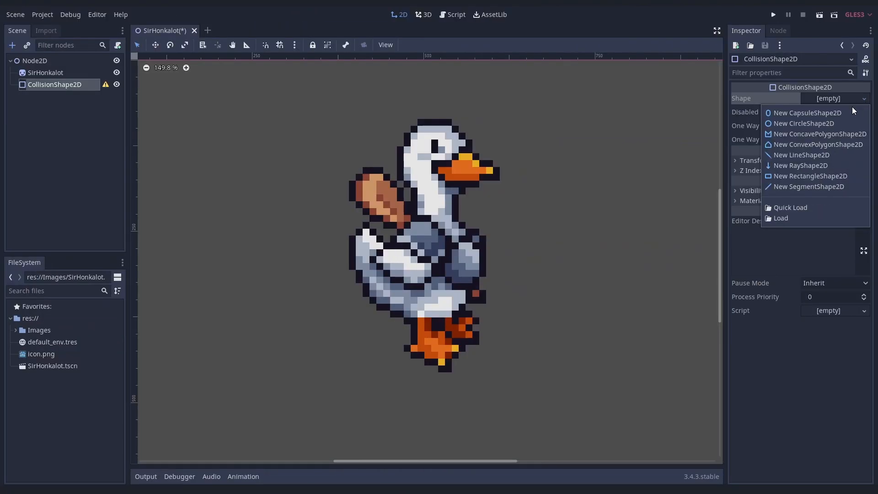
Give the CollisionShape2D a new CapsuleShape2D, check the debug Shape Color, the Area2D input_event signal and Visibility
{"action": "left_click", "coordinate": [808, 112]}
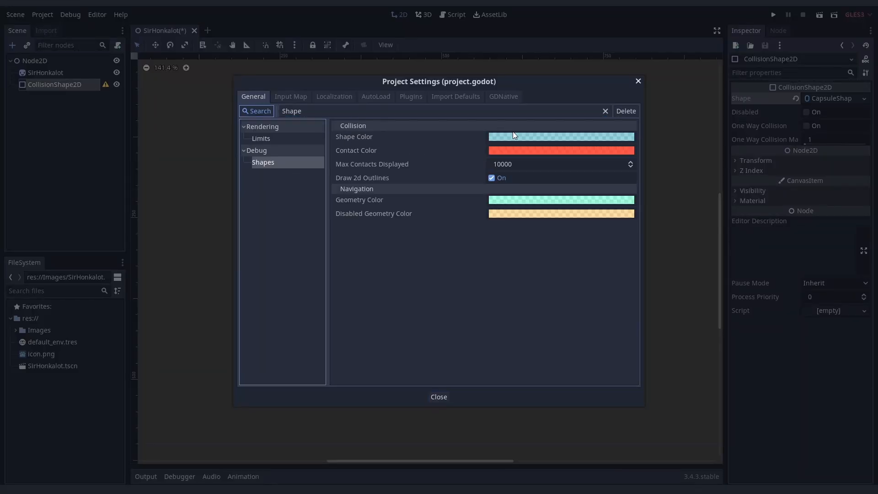
{"action": "left_click", "coordinate": [439, 396]}
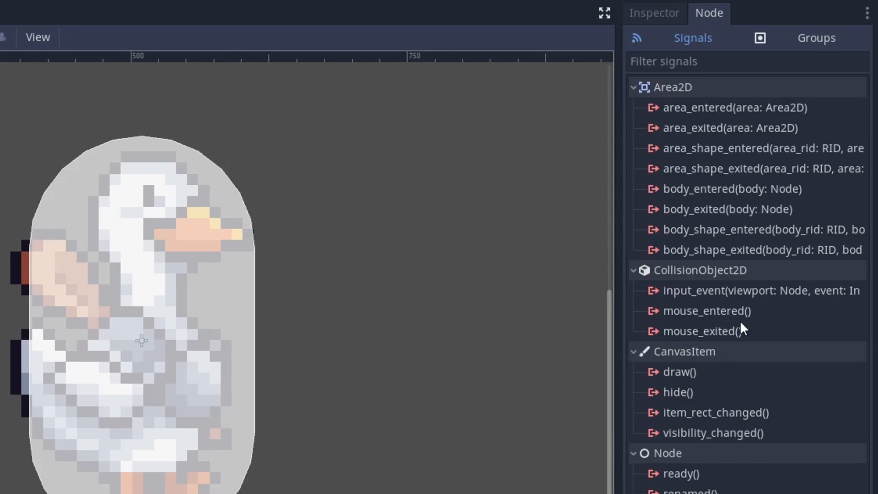
{"action": "left_click", "coordinate": [743, 291]}
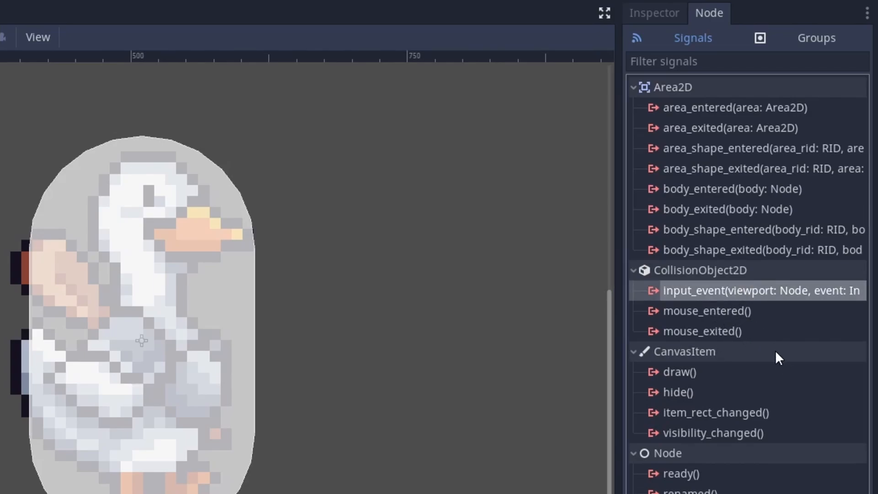
{"action": "left_click", "coordinate": [653, 13]}
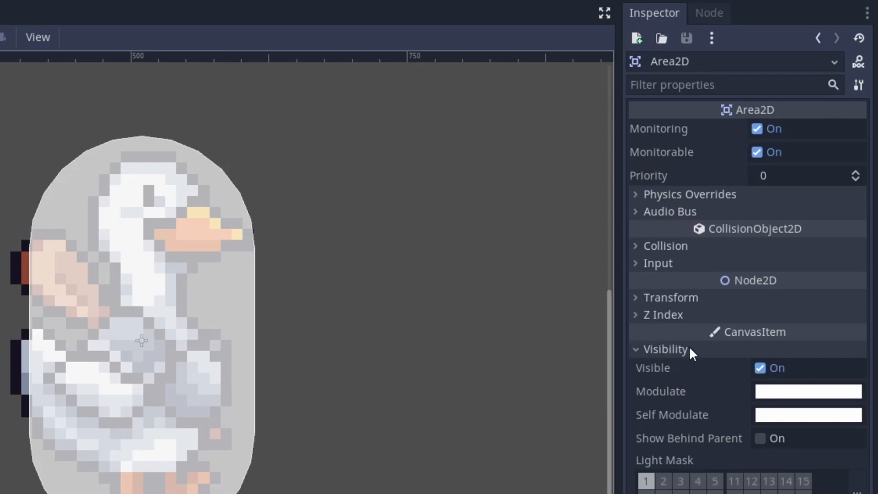
{"action": "left_click", "coordinate": [761, 368]}
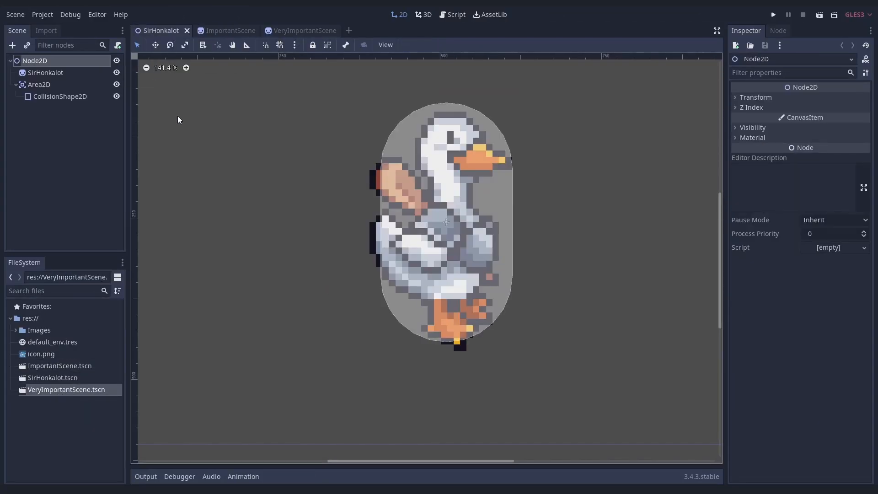
Switch to VeryImportantScene and locate the Restore Scenes On Load option under Interface > Scene Tabs
{"action": "left_click", "coordinate": [42, 14]}
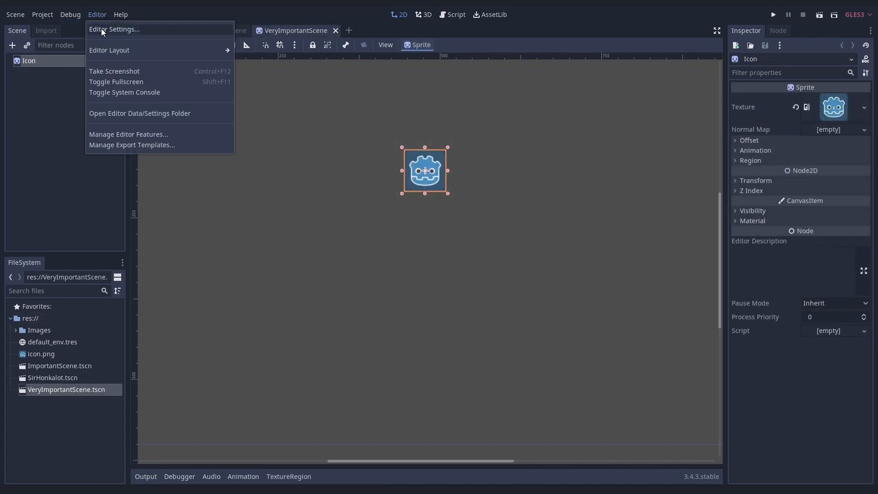
{"action": "left_click", "coordinate": [113, 28]}
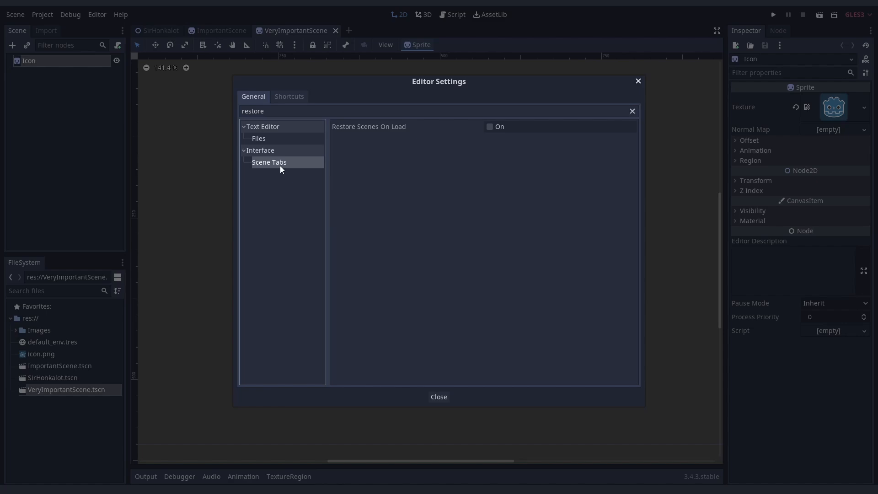
{"action": "left_click", "coordinate": [490, 126]}
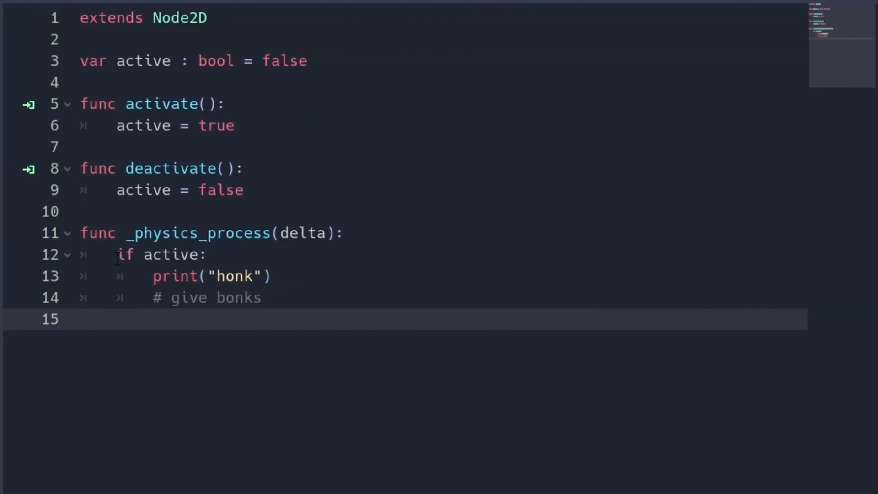
{"action": "mouse_move", "coordinate": [229, 439]}
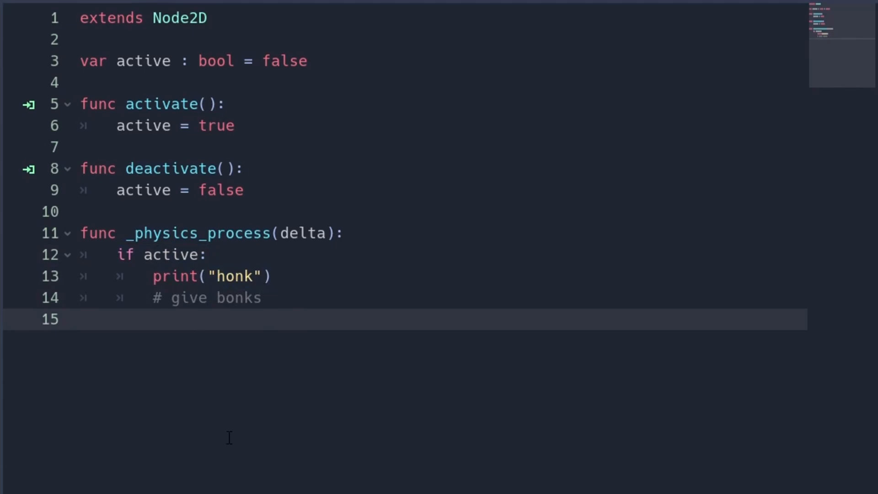
Use set_physics_process(true/false) in activate/deactivate and highlight the 'every frame, as fast as possible' docs text
{"action": "type", "text": "set_physics_process(true"}
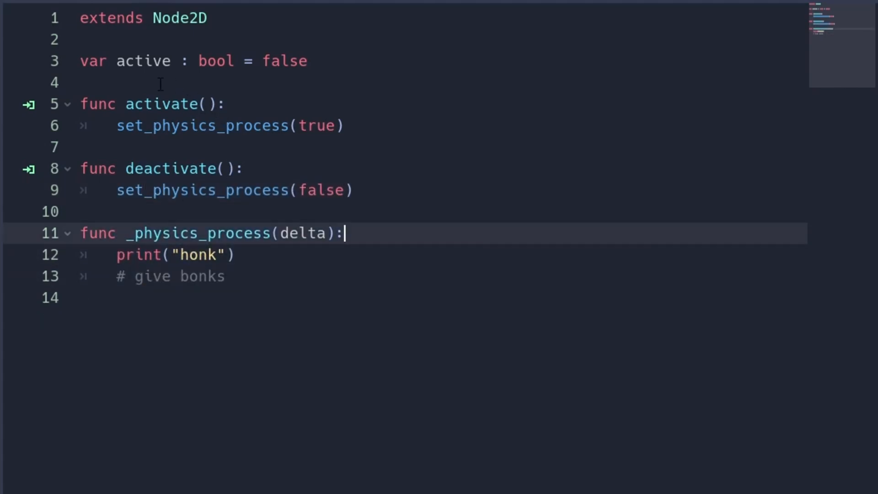
{"action": "type", "text": "func ready"}
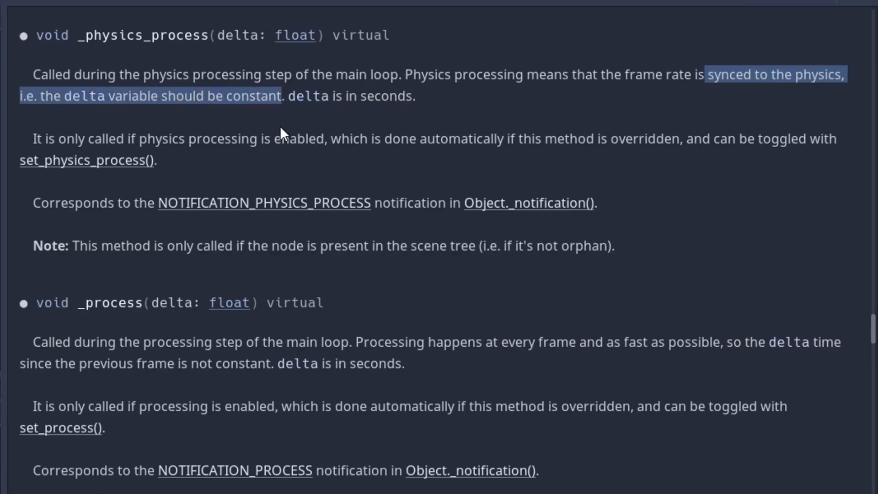
{"action": "scroll", "scroll_direction": "down", "scroll_amount": 3}
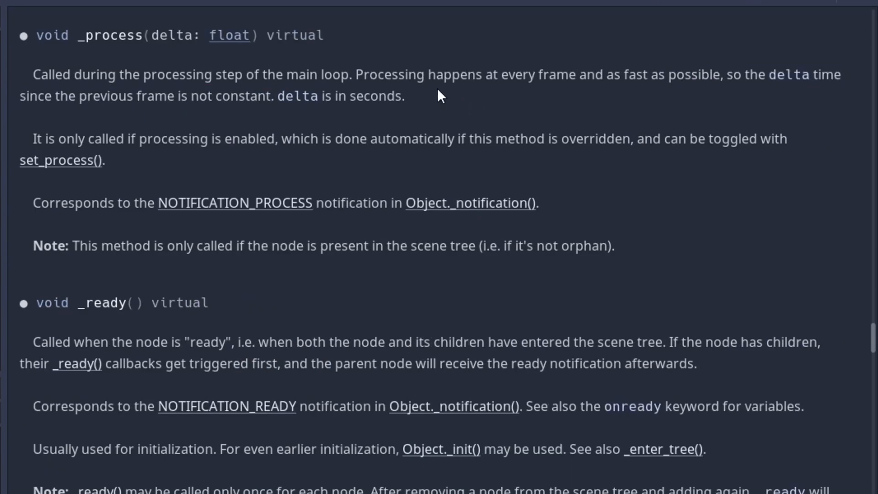
{"action": "left_click_drag", "start_coordinate": [355, 74], "coordinate": [636, 74]}
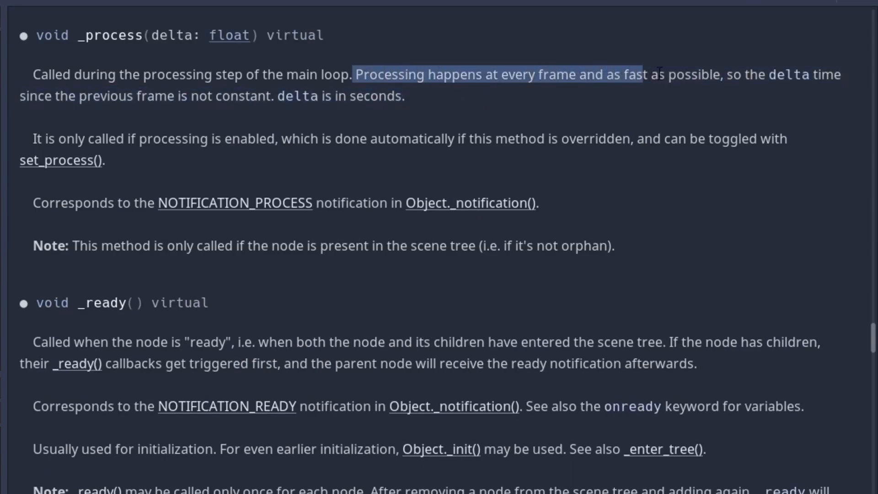
{"action": "left_click_drag", "start_coordinate": [627, 74], "coordinate": [719, 74]}
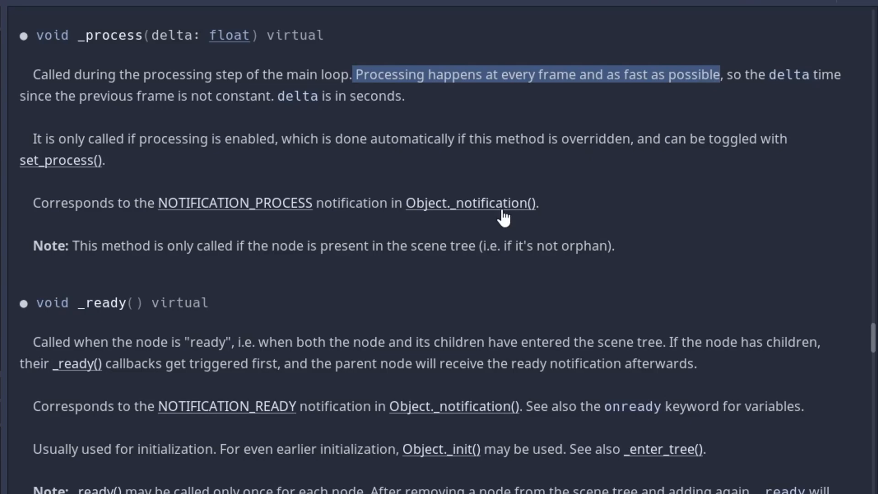
{"action": "mouse_move", "coordinate": [299, 174]}
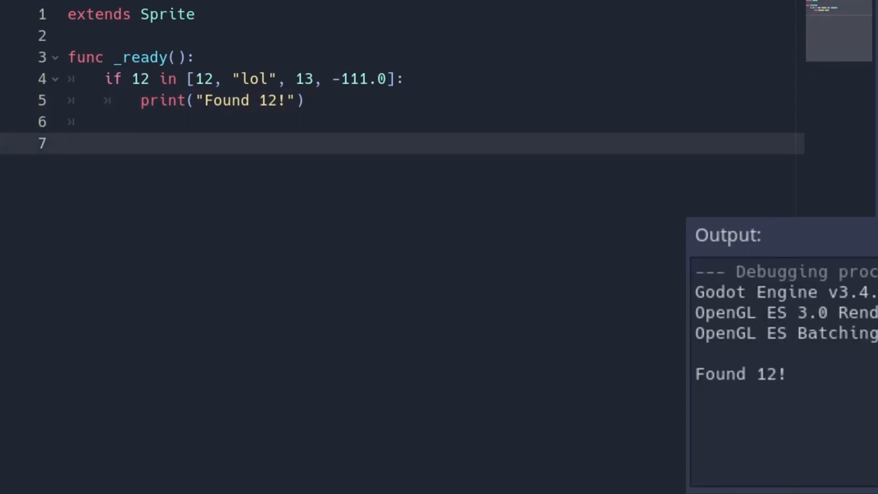
Add _ready() examples: 'if "al" in "hallo":' and a loop printing "Shoot at " for each angle
{"action": "type", "text": "if \"al\" in \"hallo\":"}
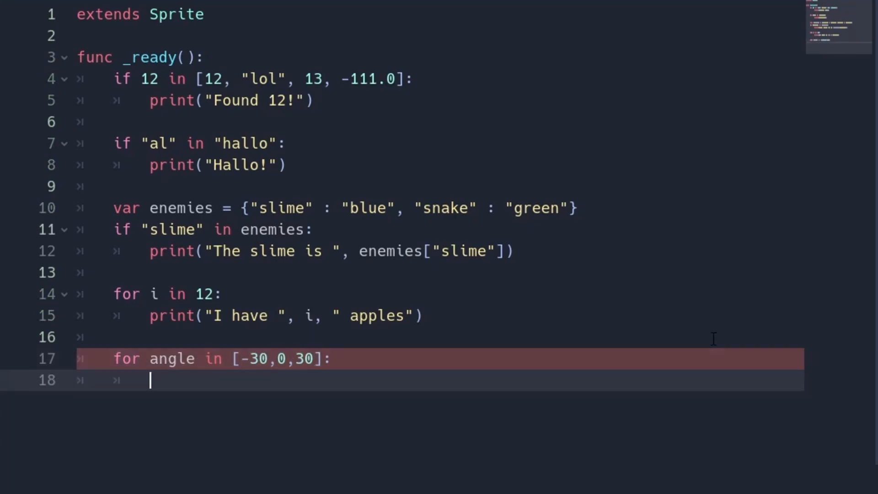
{"action": "type", "text": "print(\"Shoot at \", angle"}
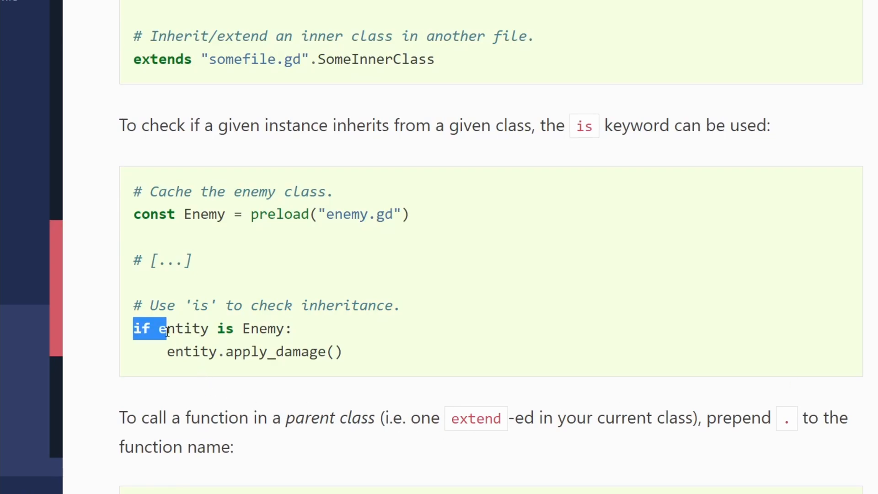
Highlight the 'if entity is Enemy:' line in the GDScript inheritance example
{"action": "left_click_drag", "start_coordinate": [163, 328], "coordinate": [294, 328]}
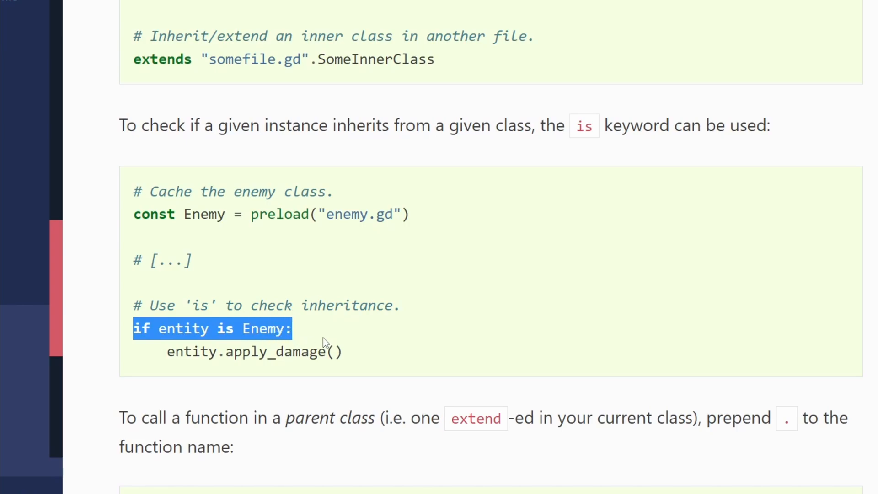
{"action": "scroll", "scroll_direction": "down", "scroll_amount": 3}
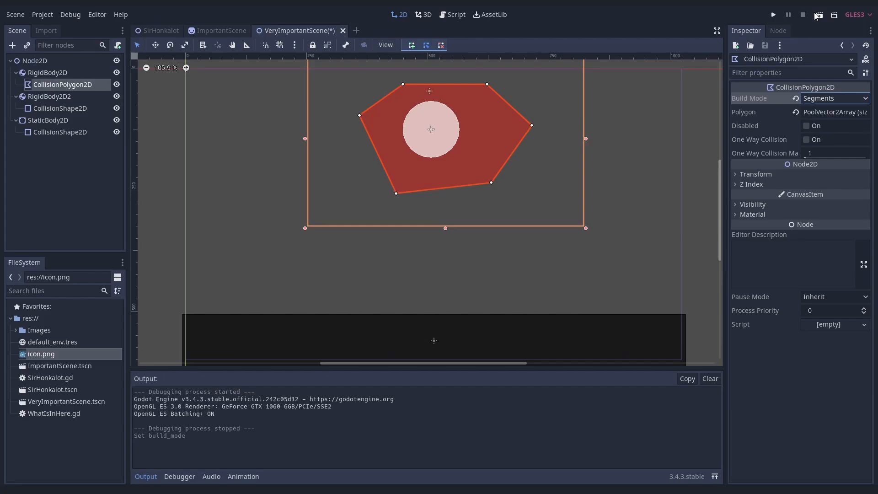
Run the scene with F6 to watch the rigid bodies collide, then stop it
{"action": "left_click", "coordinate": [774, 15]}
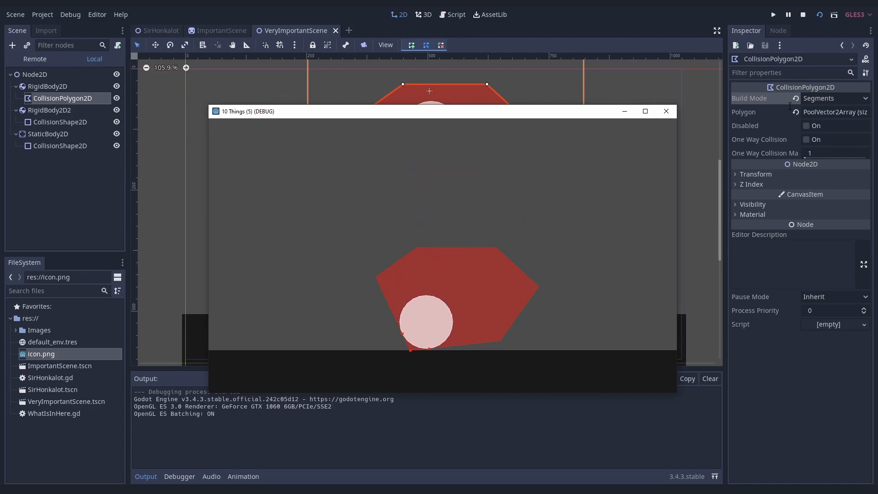
{"action": "left_click", "coordinate": [803, 15]}
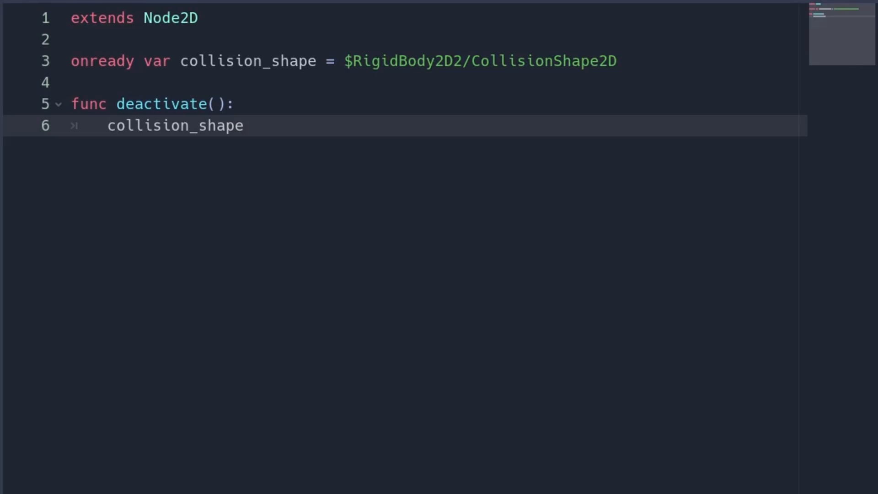
Write deactivate() with set_deferred("disabled"), and area.set_deferred for monitoring and monitorable set to false
{"action": "type", "text": ".disabled = true"}
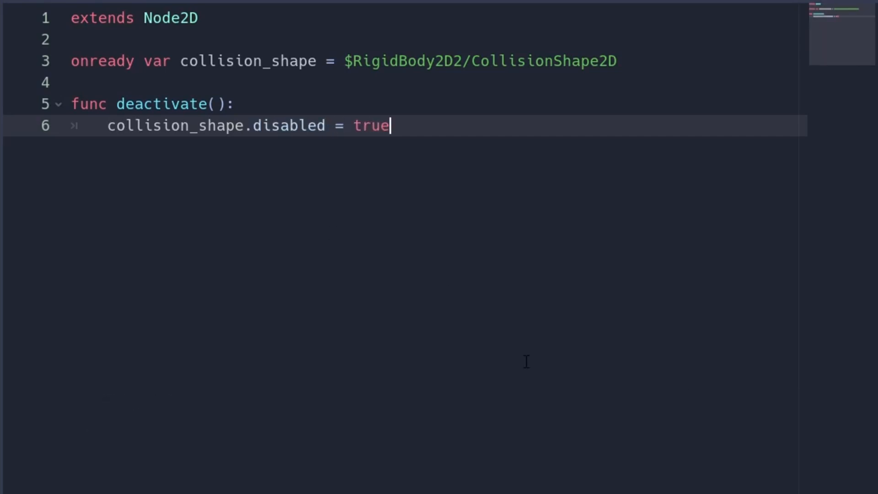
{"action": "mouse_move", "coordinate": [606, 263]}
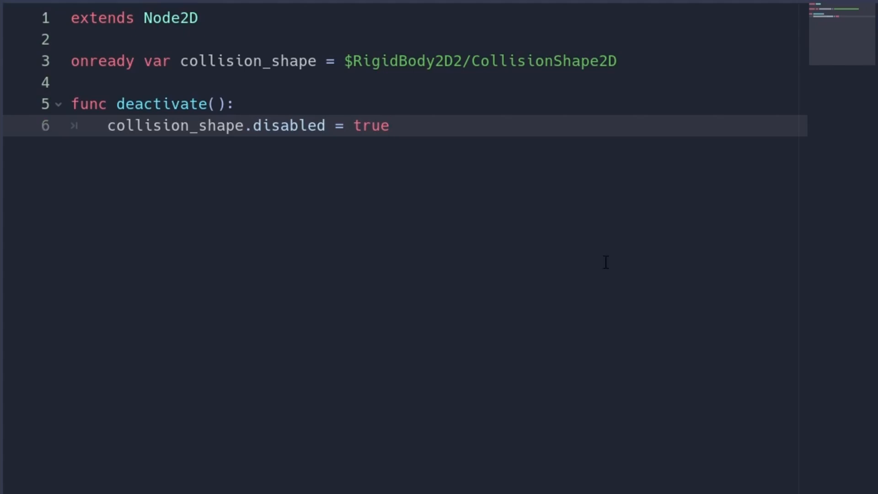
{"action": "type", "text": "set_deferred(\"disabled\","}
{"action": "type", "text": "rigid_body.collision_mask = 0"}
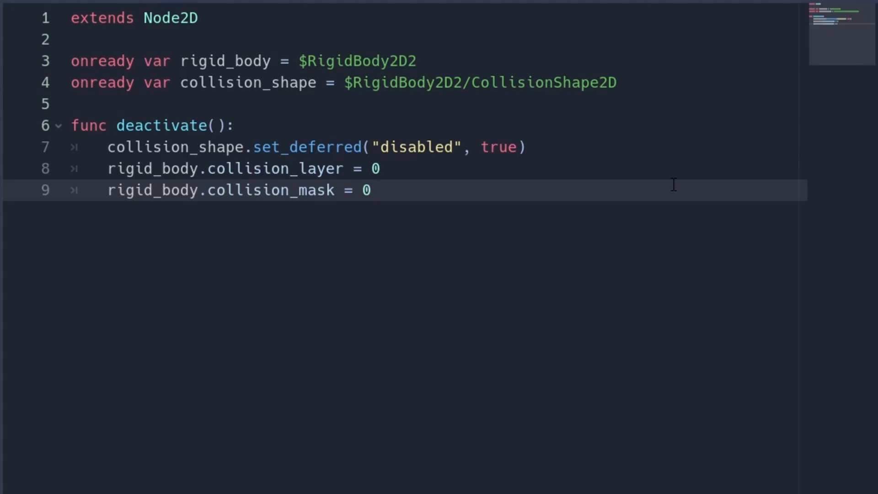
{"action": "type", "text": "area.set_deferred(\"moni"}
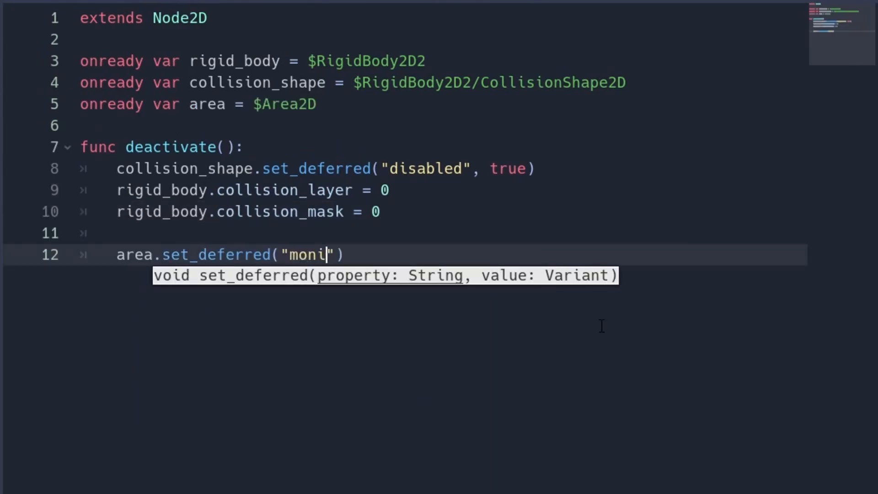
{"action": "type", "text": "toring\", false"}
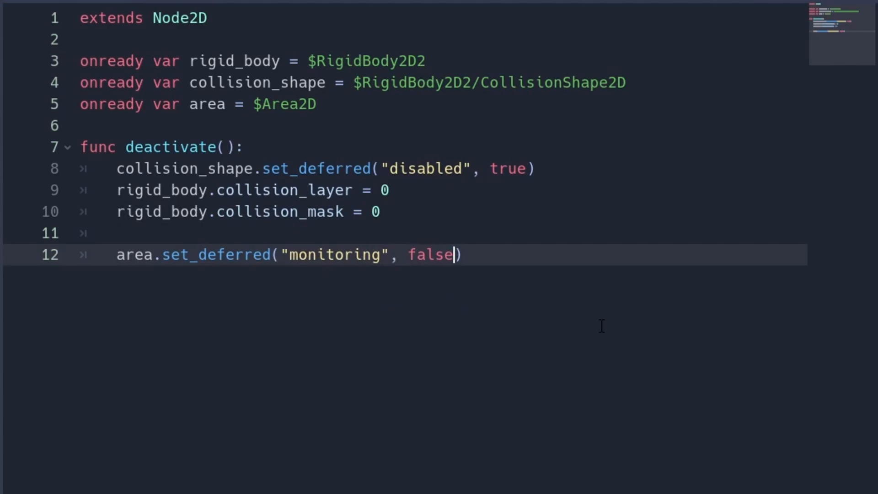
{"action": "type", "text": "area.set_deferred(\"monitorable\", false)"}
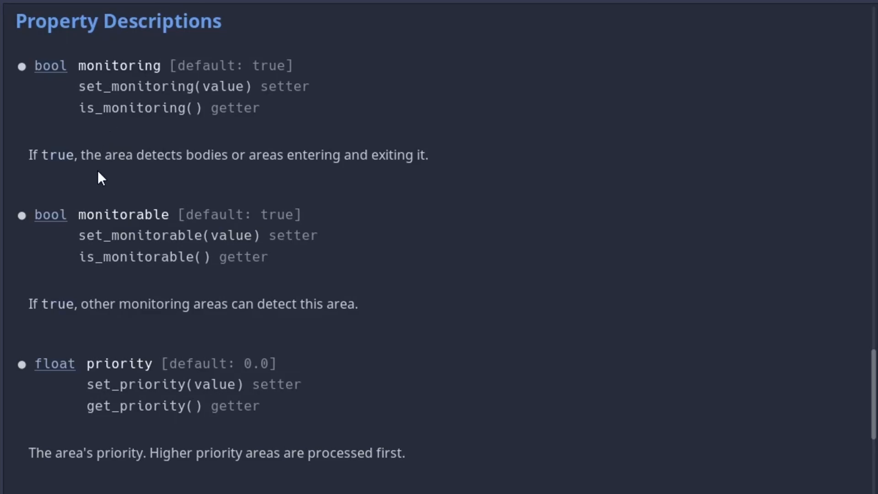
{"action": "mouse_move", "coordinate": [108, 236]}
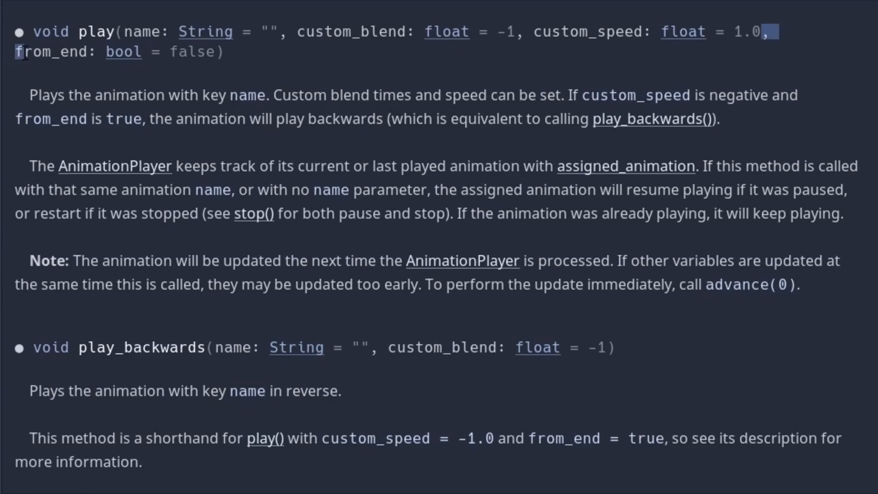
Highlight the from_end parameter of AnimationPlayer's play() method in the class reference
{"action": "left_click_drag", "start_coordinate": [16, 51], "coordinate": [221, 51]}
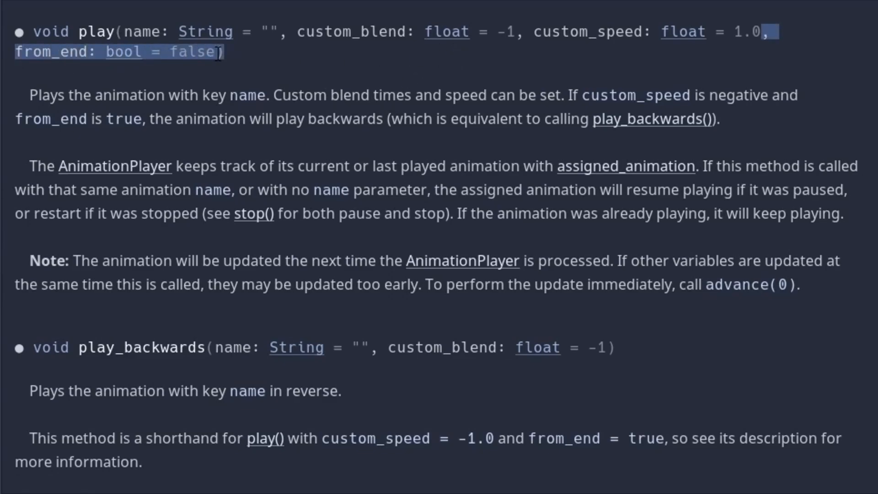
{"action": "mouse_move", "coordinate": [373, 78]}
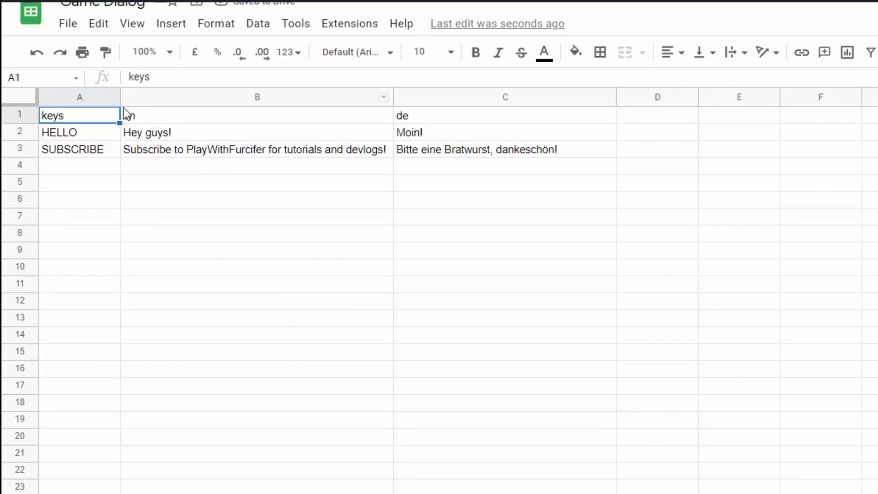
Bring up the File menu of the Game Dialog translation sheet to reach Download
{"action": "left_click", "coordinate": [67, 23]}
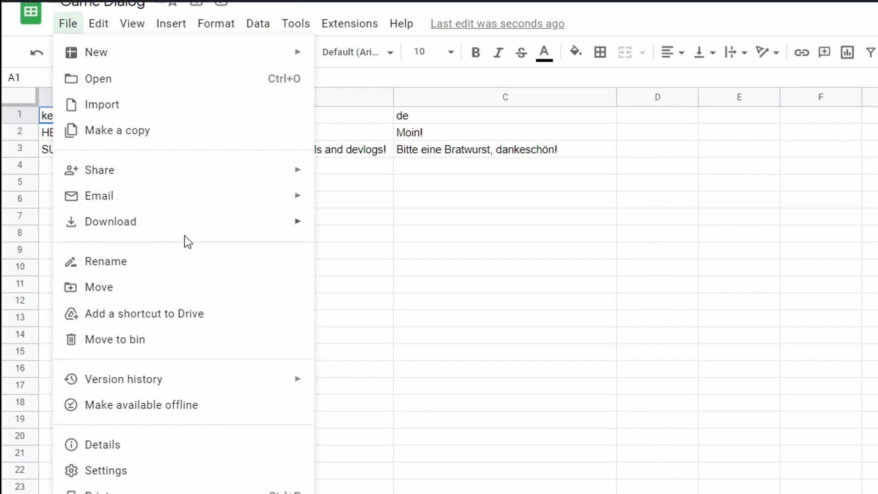
{"action": "mouse_move", "coordinate": [110, 221]}
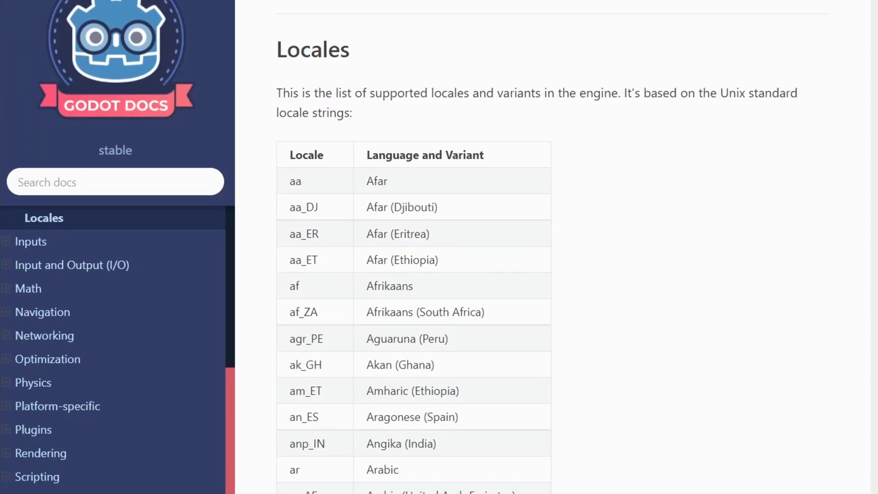
Scroll through the supported locale codes table on the Godot Docs Locales page
{"action": "scroll", "scroll_direction": "down", "scroll_amount": 3}
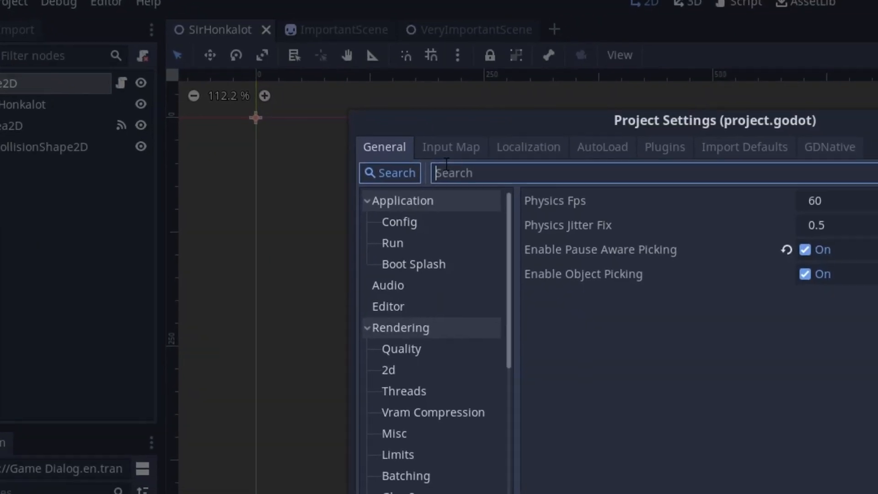
In Project Settings > Localization, edit the script so it sets the locale and prints the translated message
{"action": "left_click", "coordinate": [529, 146]}
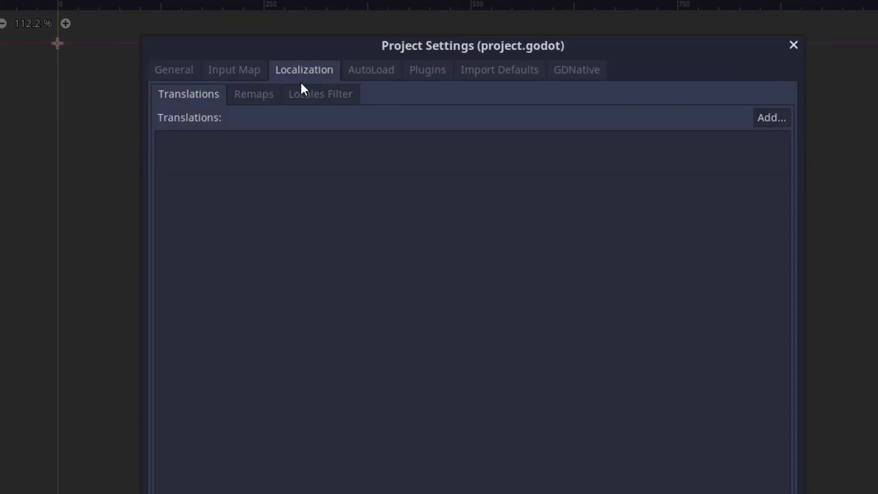
{"action": "left_click", "coordinate": [772, 117]}
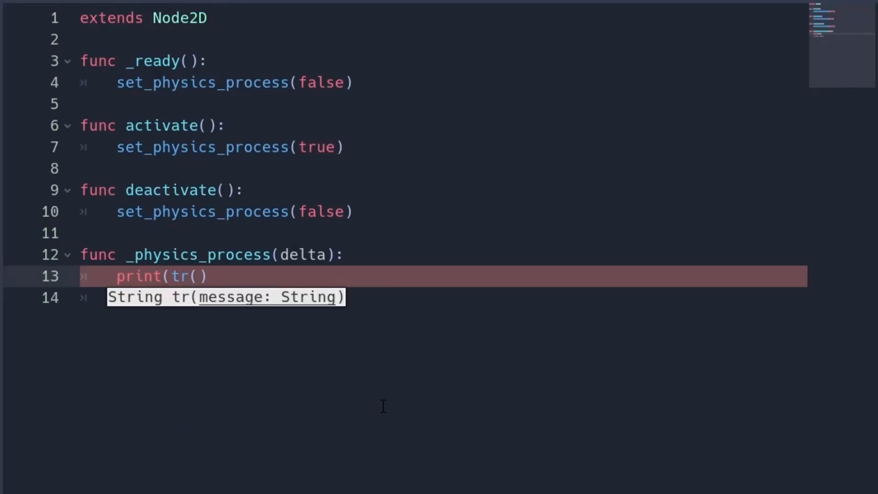
{"action": "type", "text": "\"HELLO\""}
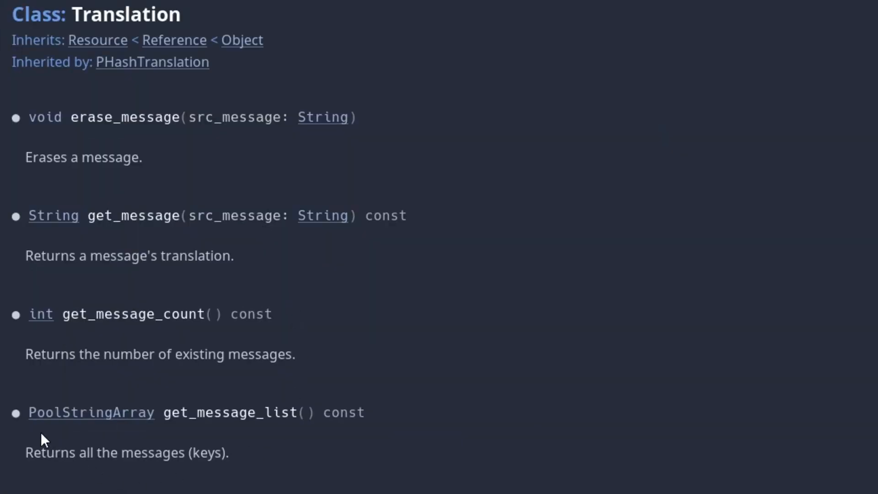
{"action": "mouse_move", "coordinate": [53, 409]}
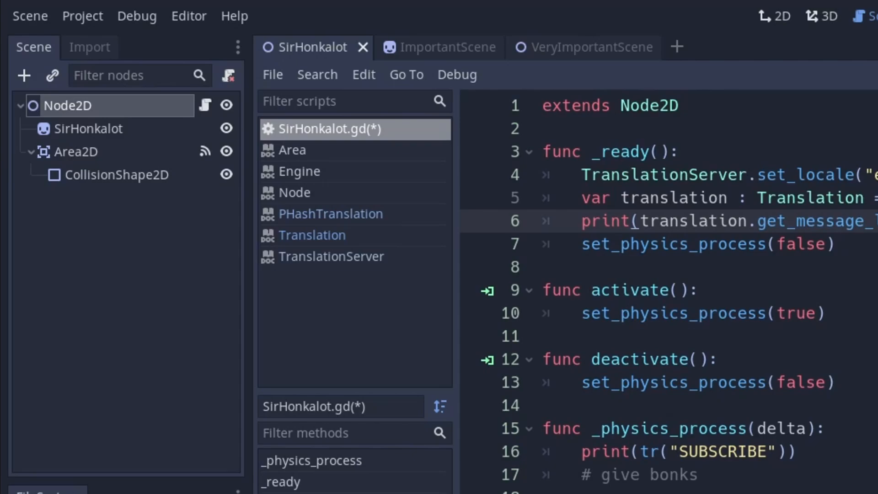
Check the import settings of Game Dialog.csv in the Import dock
{"action": "left_click", "coordinate": [90, 48]}
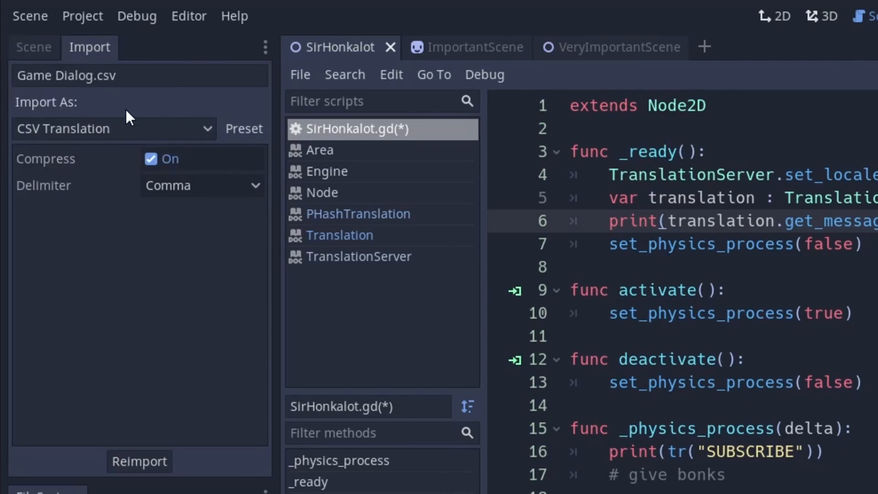
{"action": "left_click", "coordinate": [150, 159]}
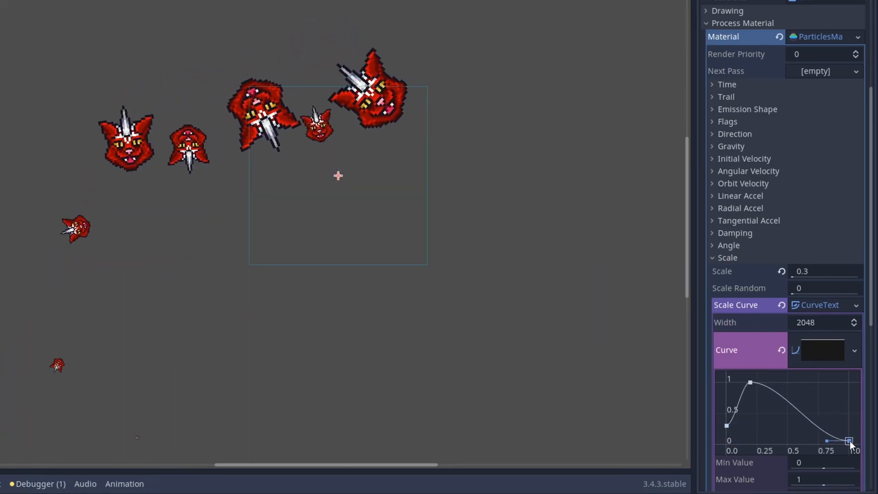
Add a new point to the particle material's Scale Curve
{"action": "right_click", "coordinate": [848, 447]}
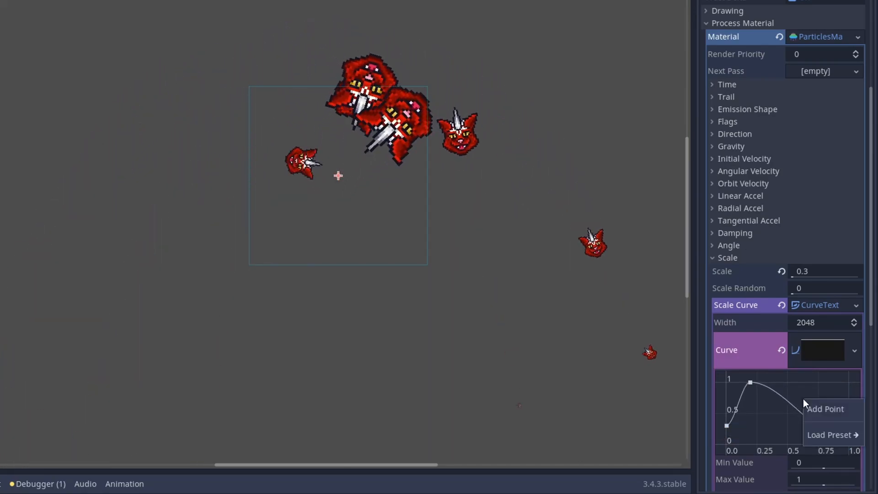
{"action": "left_click", "coordinate": [824, 409]}
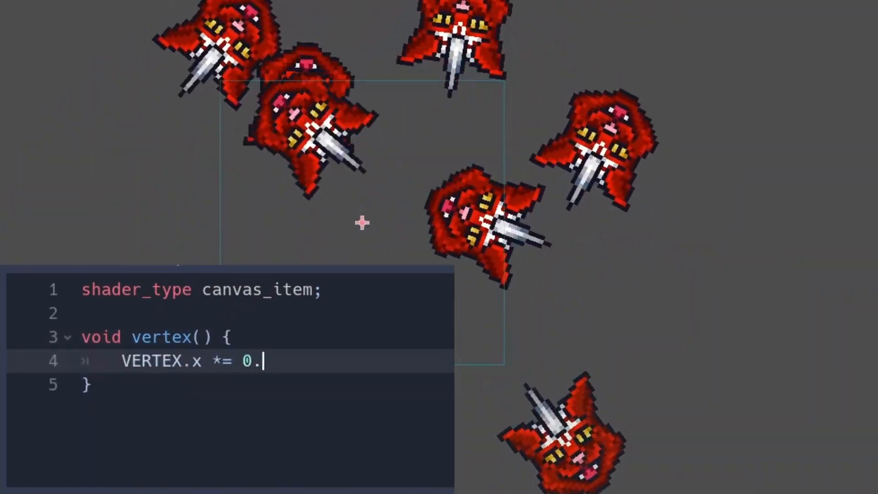
Edit the shader's vertex() so VERTEX.x *= INSTANCE_CUSTOM.y
{"action": "type", "text": "5;"}
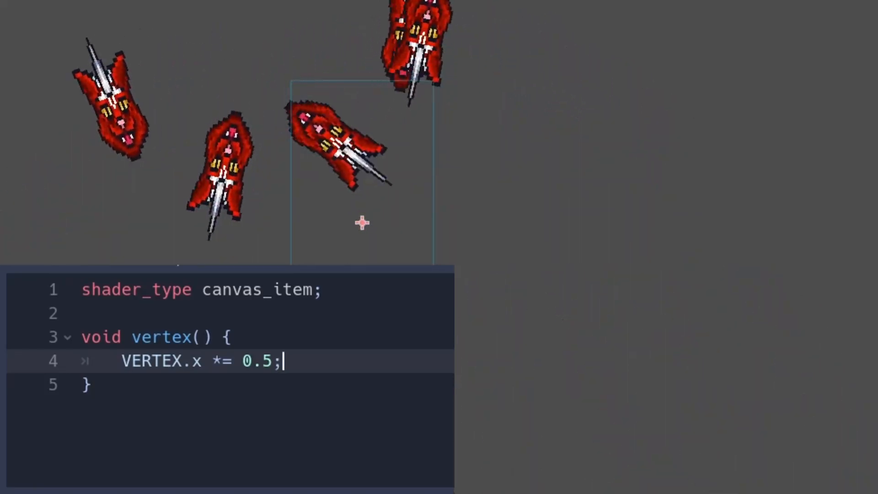
{"action": "type", "text": "INSTANCE_CUSTOM."}
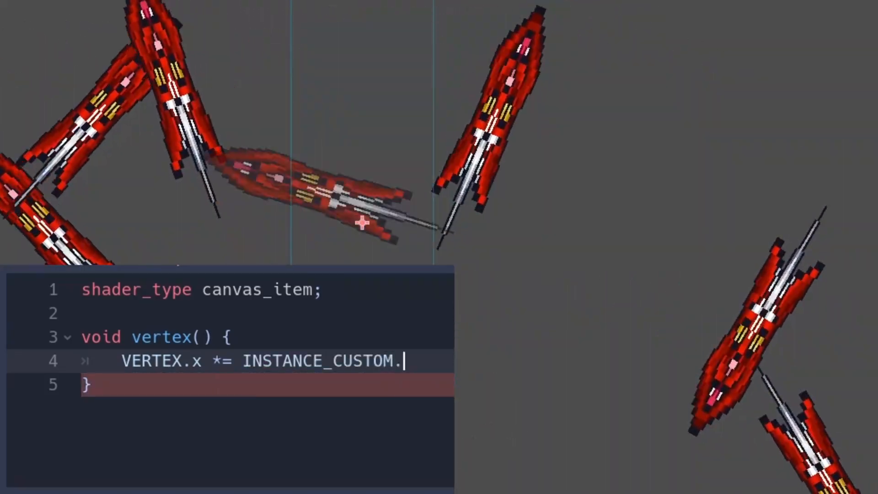
{"action": "type", "text": "y;"}
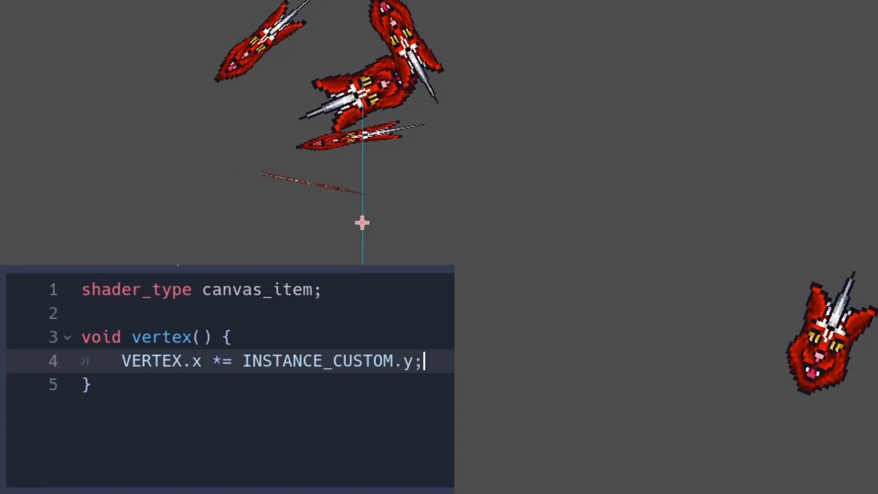